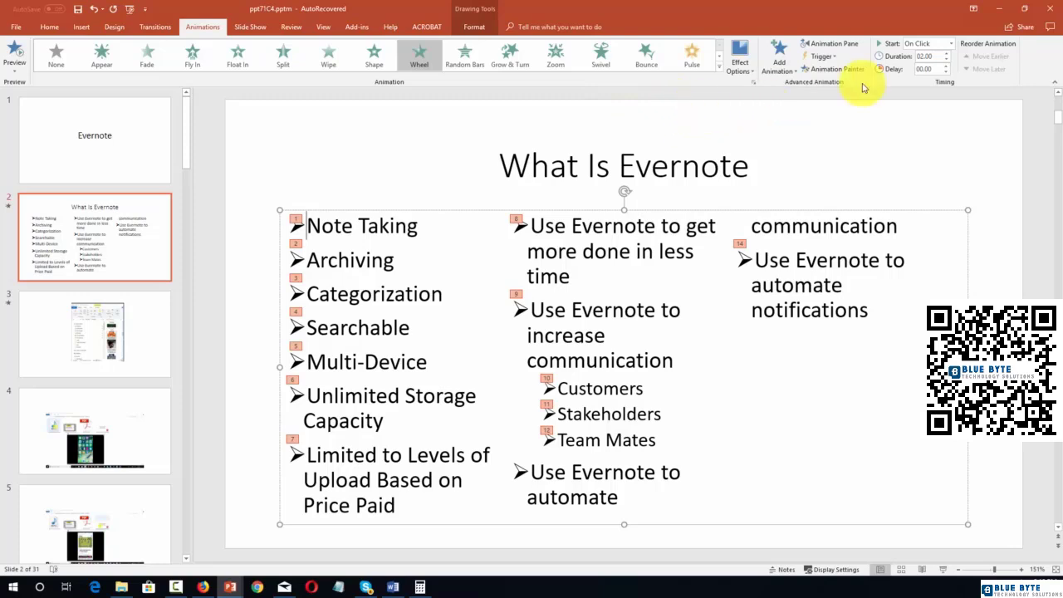
mouse_move(954, 49)
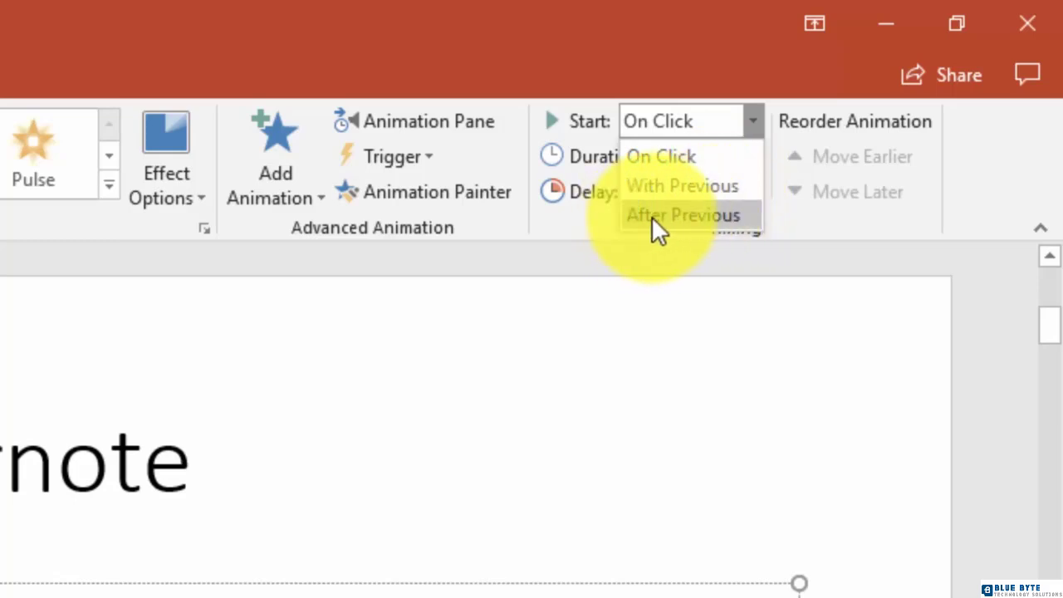
mouse_move(706, 157)
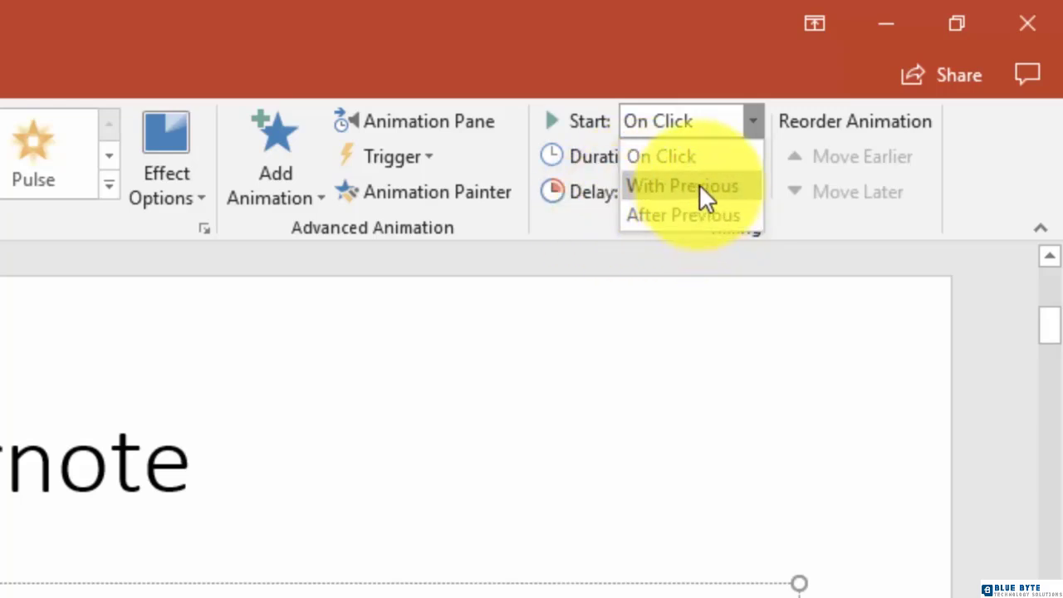
- Make the bullet animation start With Previous and add a one-second delay using the Delay spinner
click(683, 186)
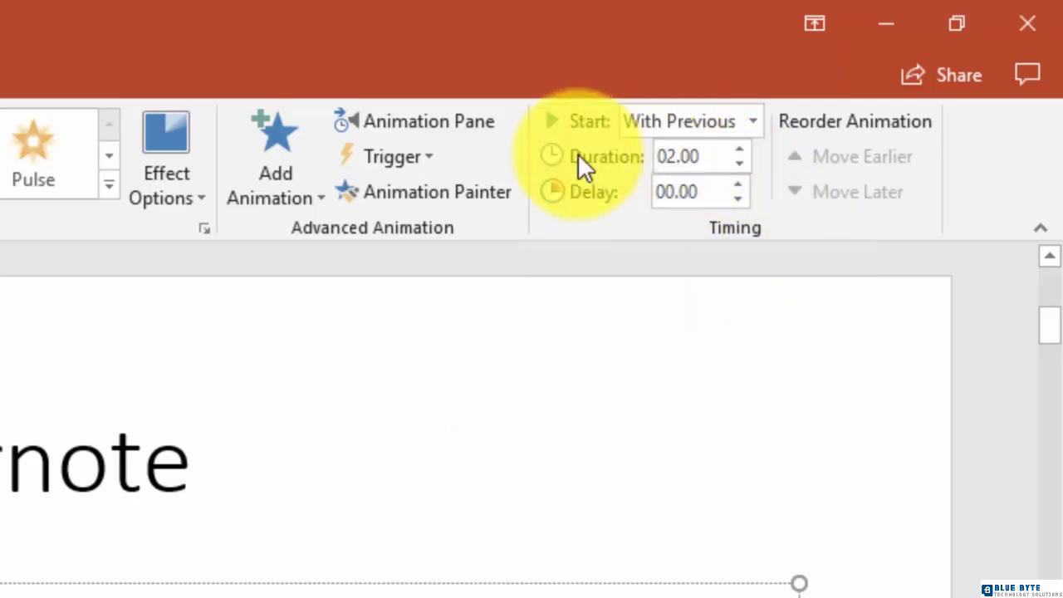
mouse_move(691, 156)
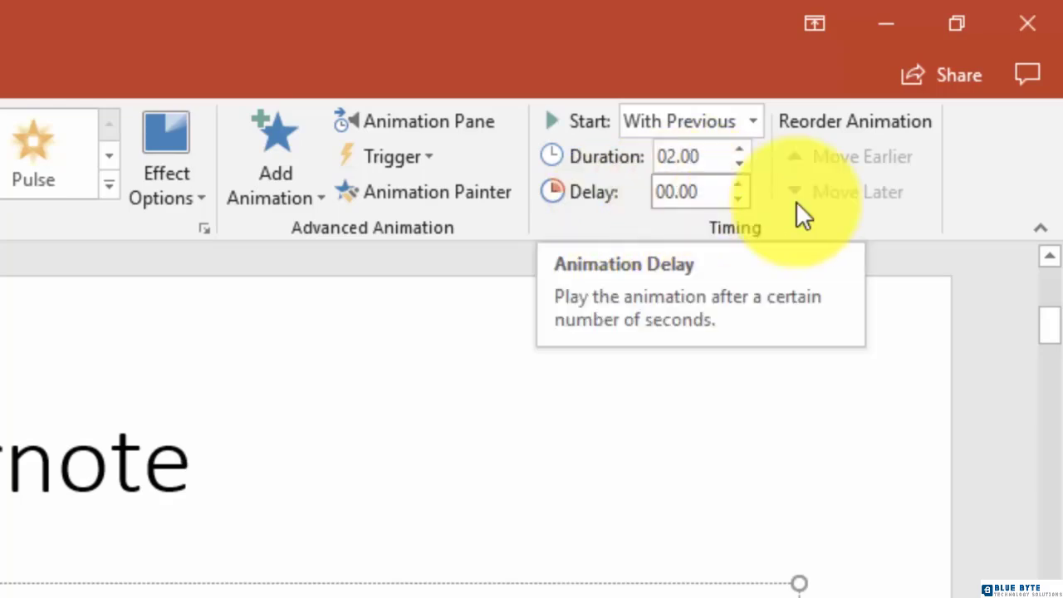
click(739, 186)
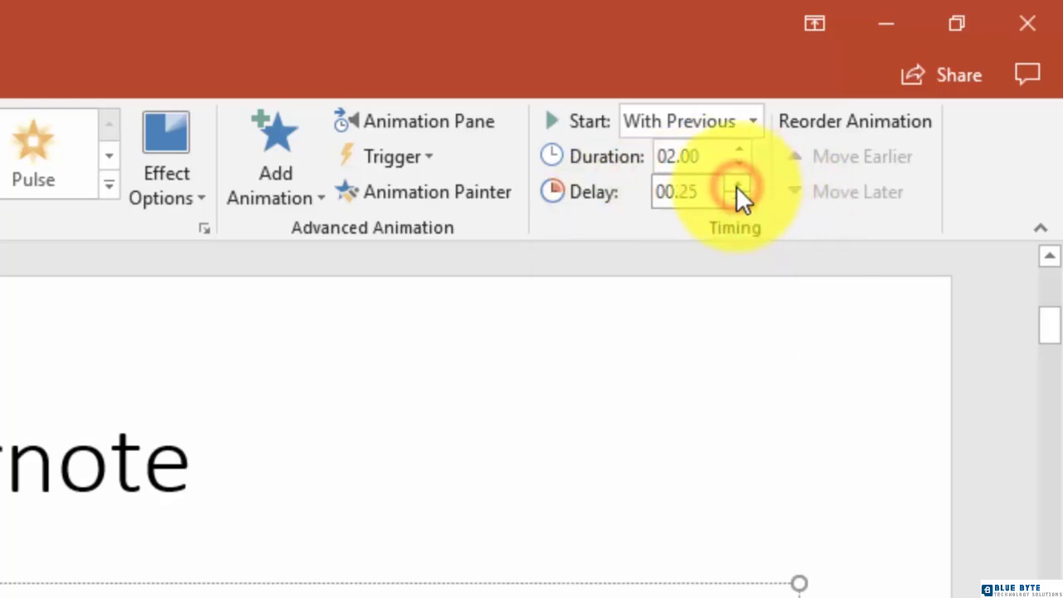
click(737, 186)
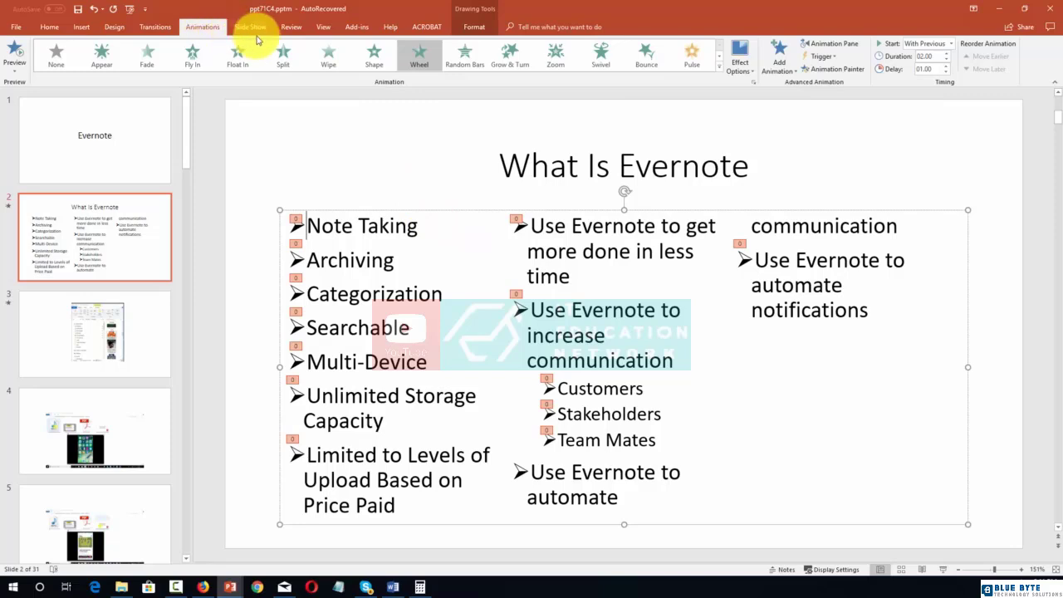
click(249, 26)
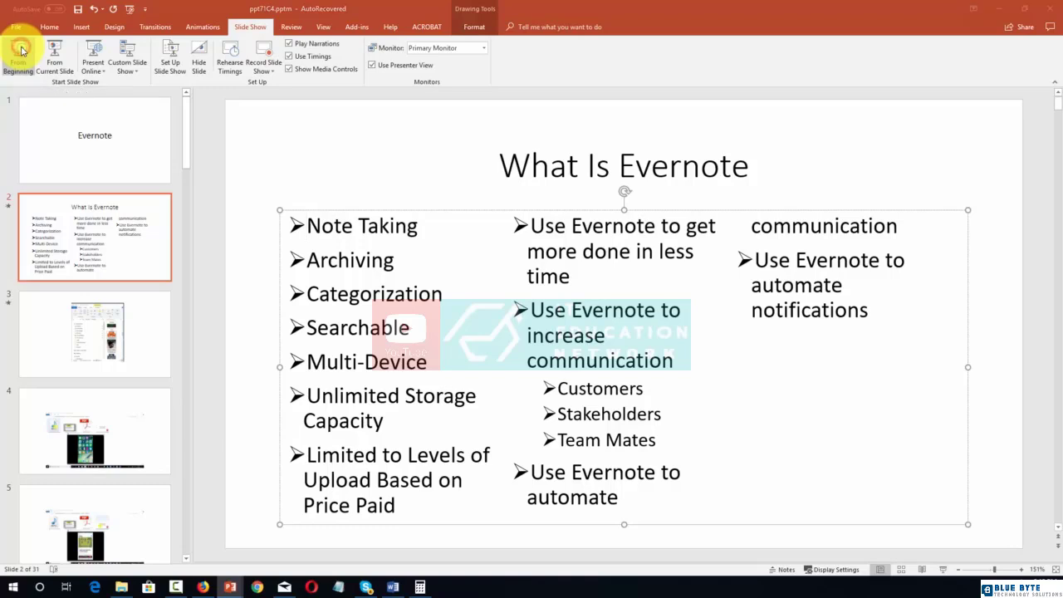
click(21, 55)
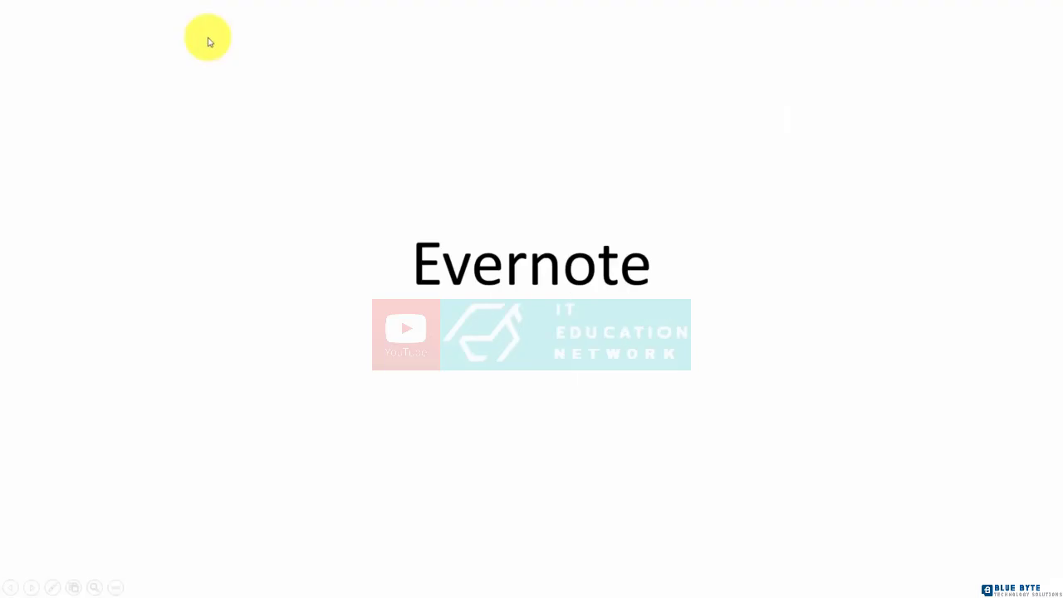
mouse_move(276, 472)
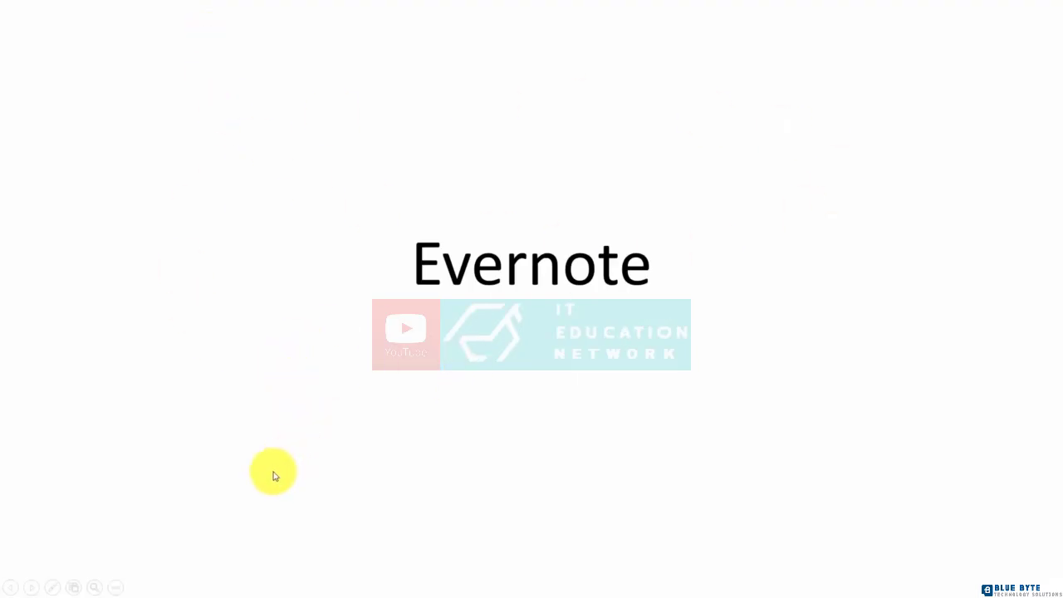
click(302, 462)
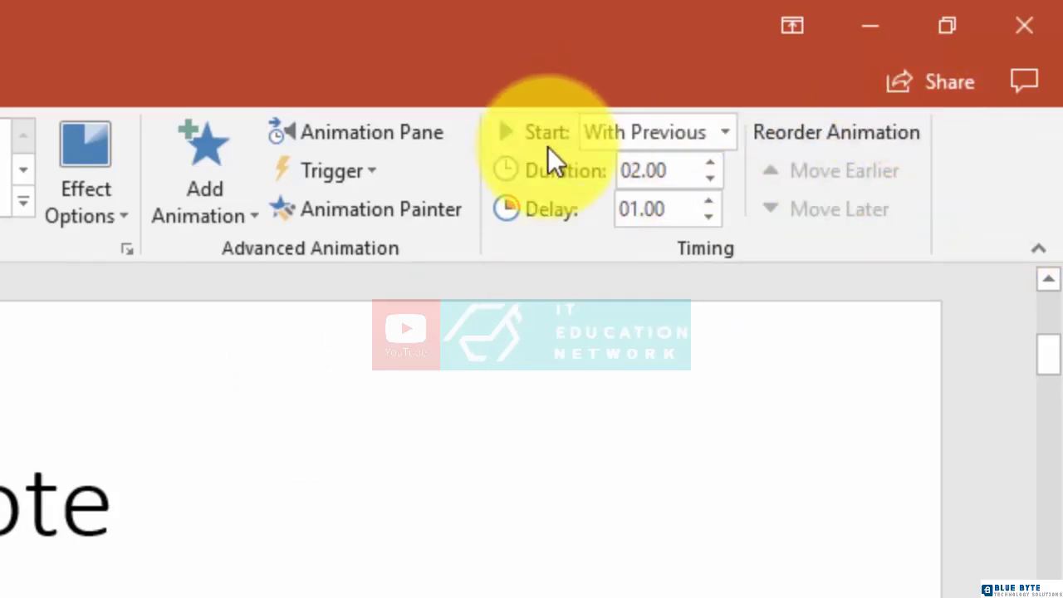
mouse_move(548, 153)
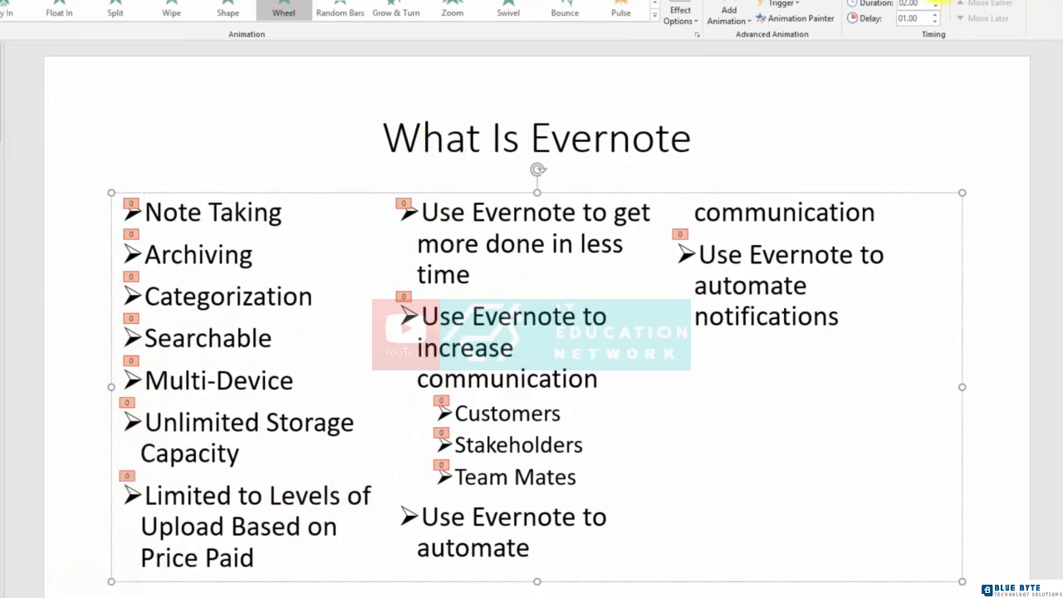
- Change the bullet animation's Start setting to After Previous, keeping the delay
click(751, 60)
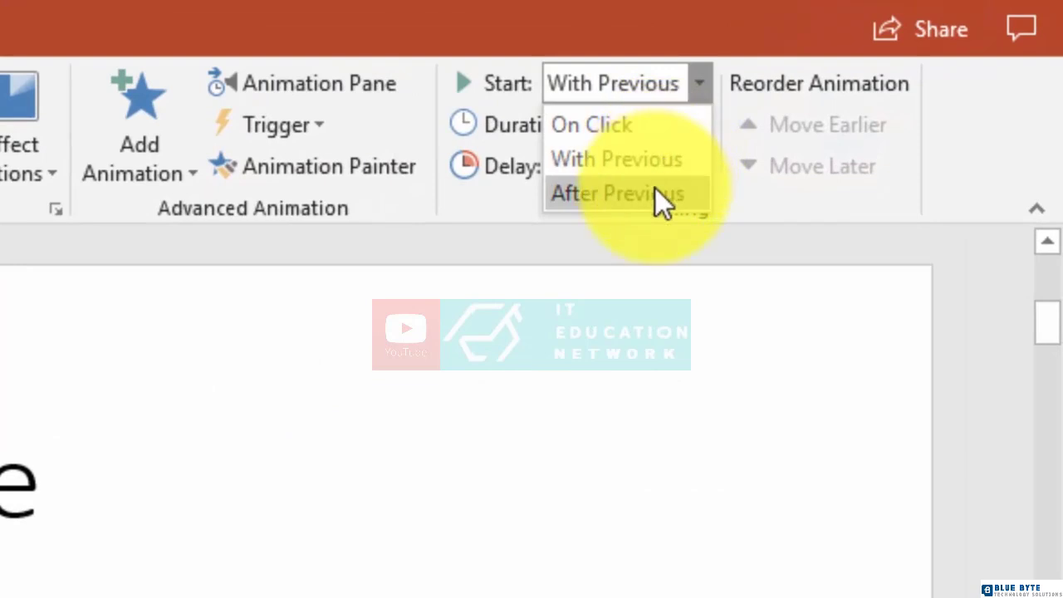
click(616, 192)
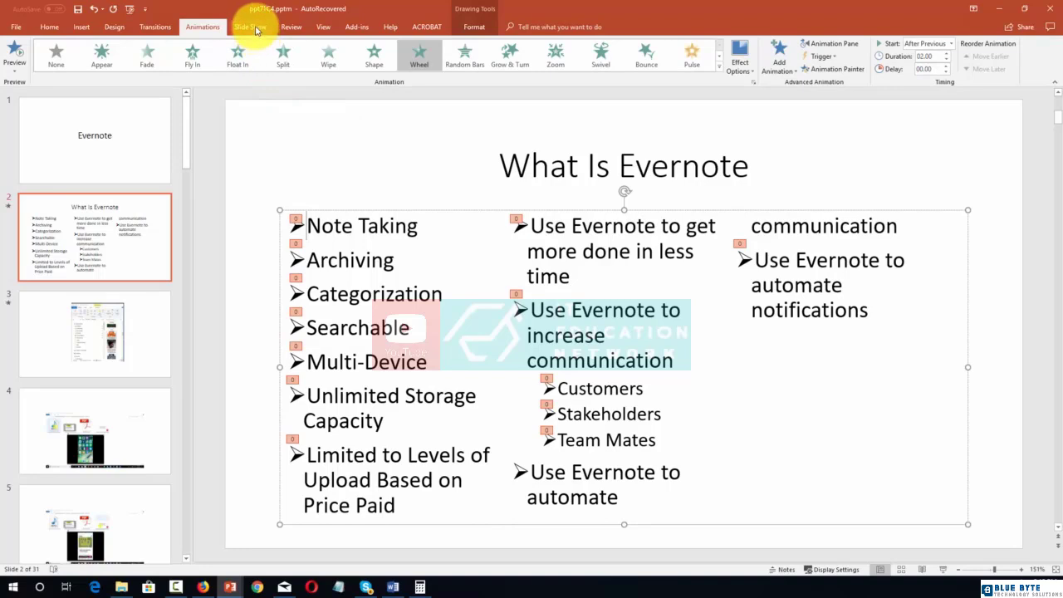
click(252, 27)
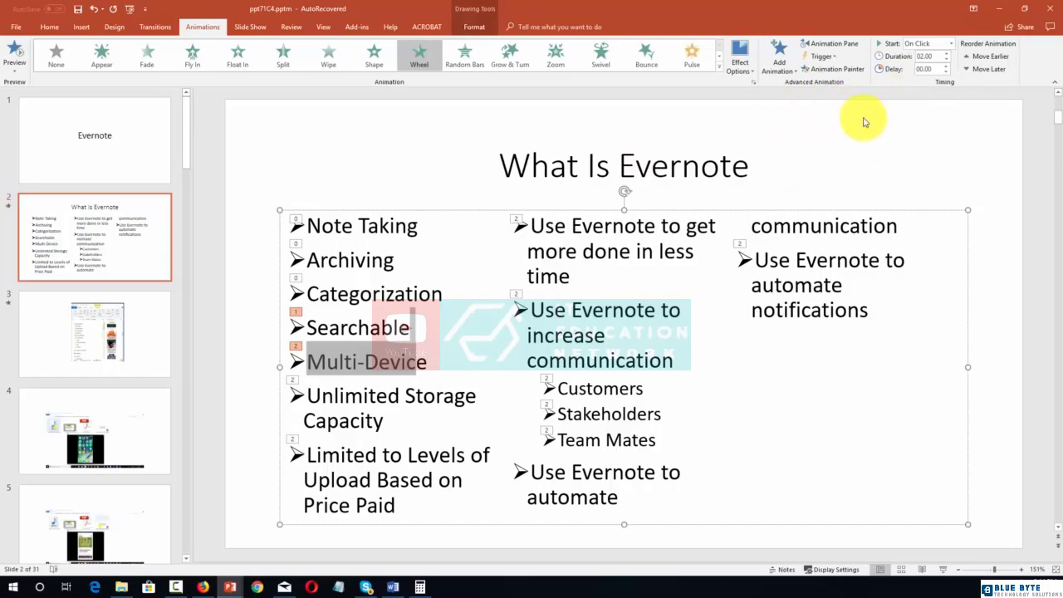
mouse_move(938, 44)
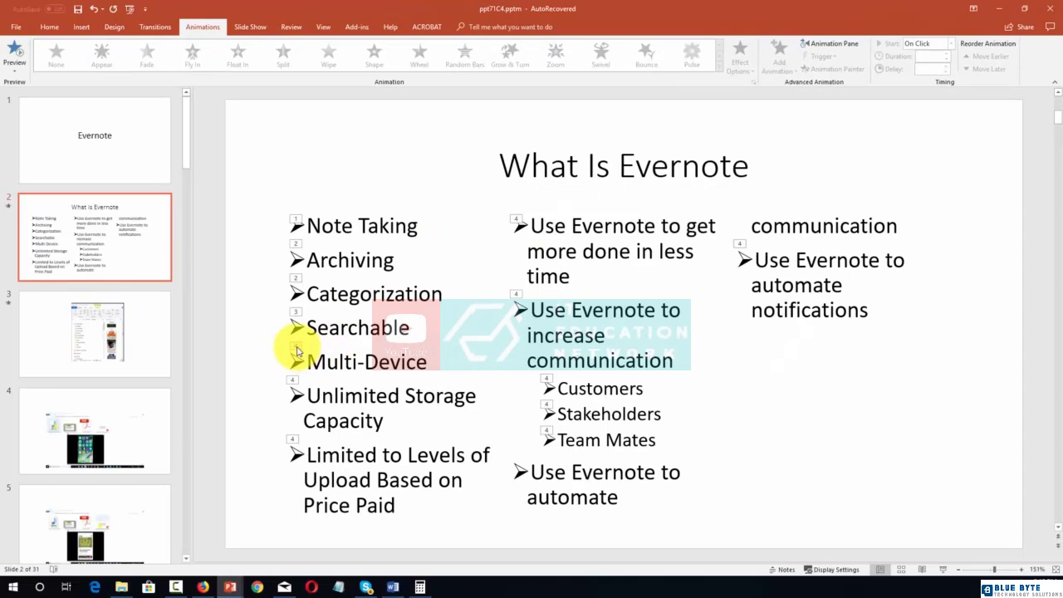
- Select the bulleted text box and set its animation to None, clearing all bullet effects
click(417, 55)
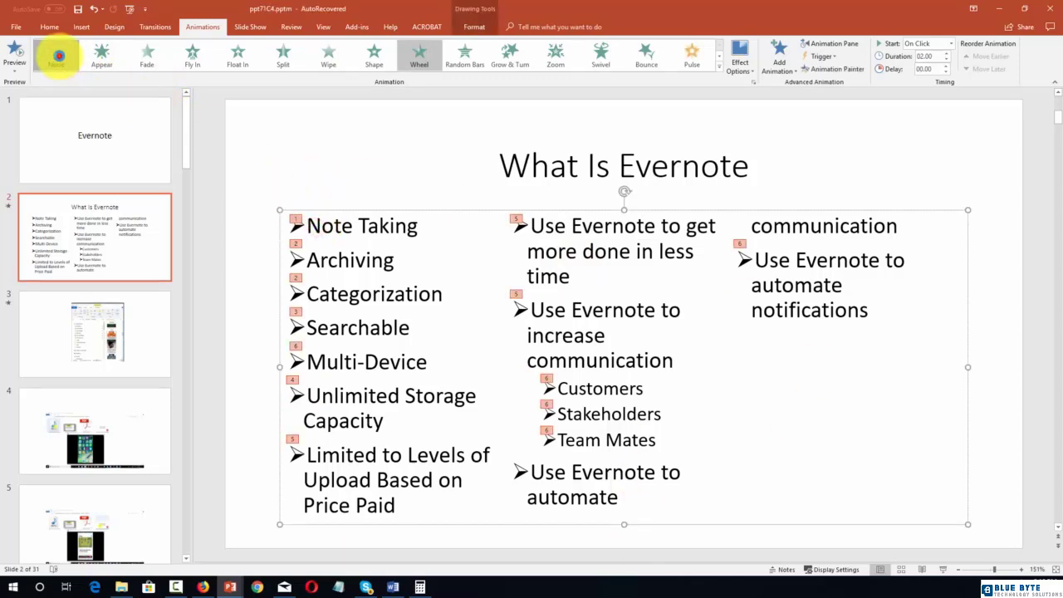
click(56, 55)
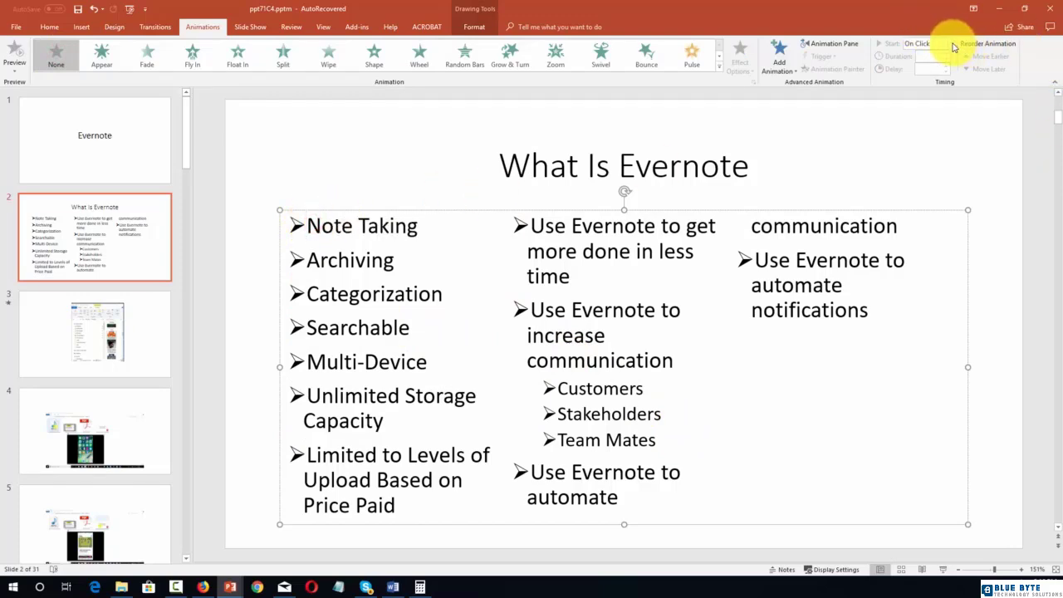
- Apply the Float In animation to the bullet list so each bullet enters On Click
click(239, 53)
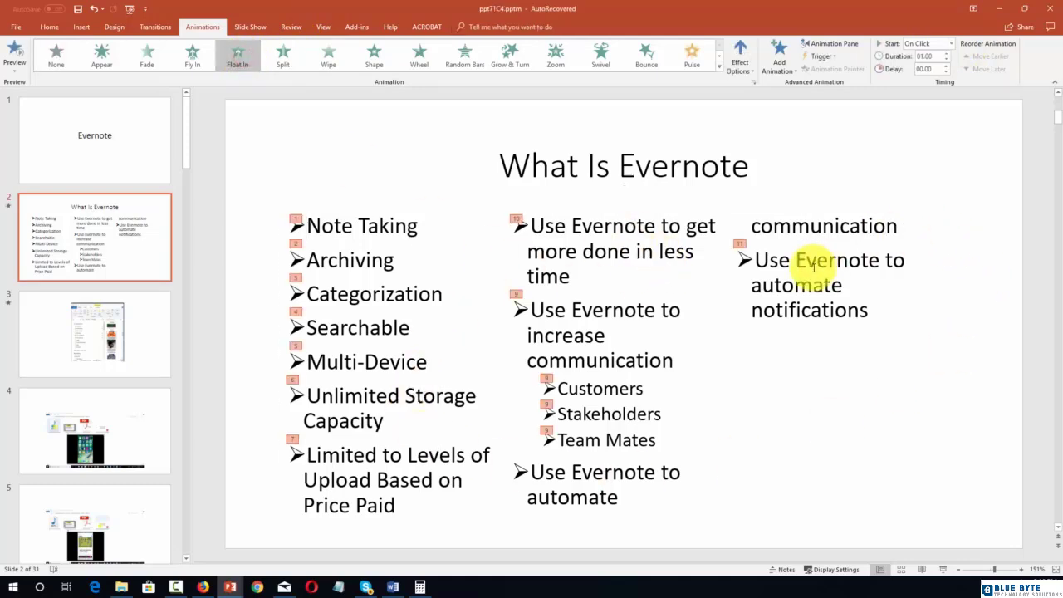
mouse_move(276, 470)
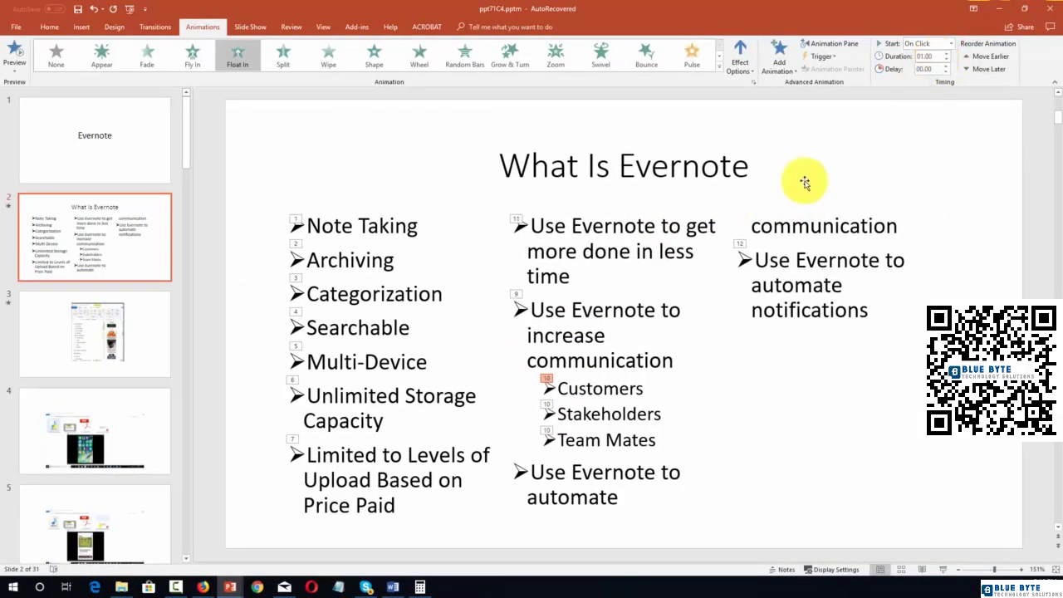
mouse_move(593, 374)
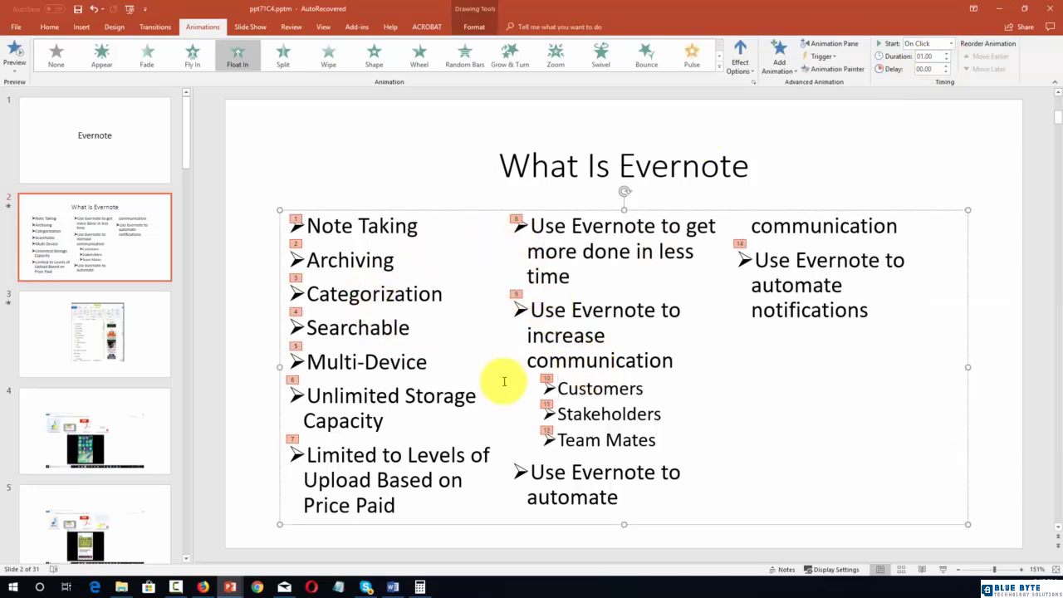
mouse_move(576, 413)
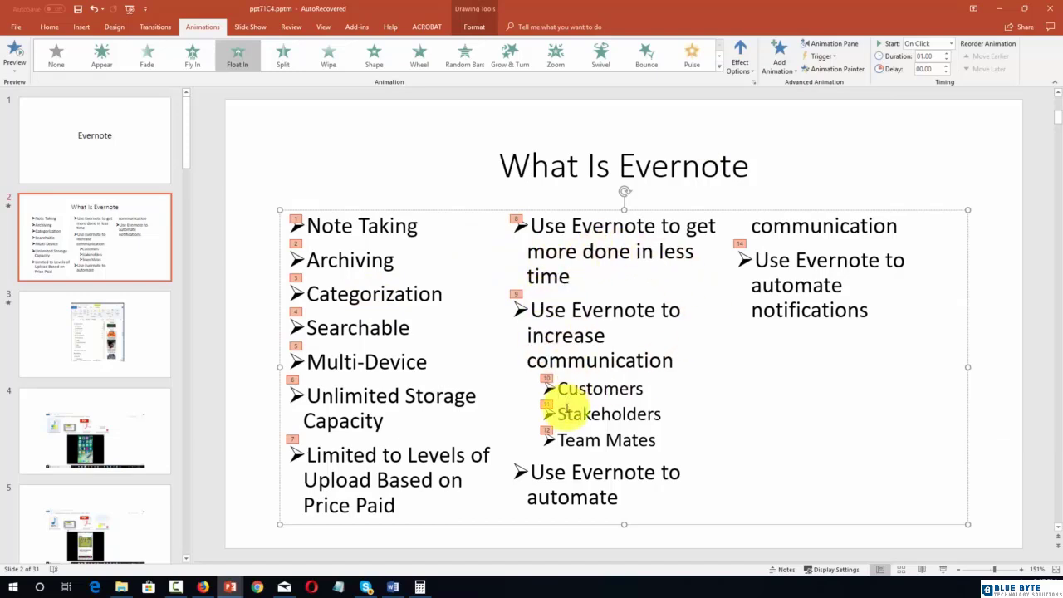